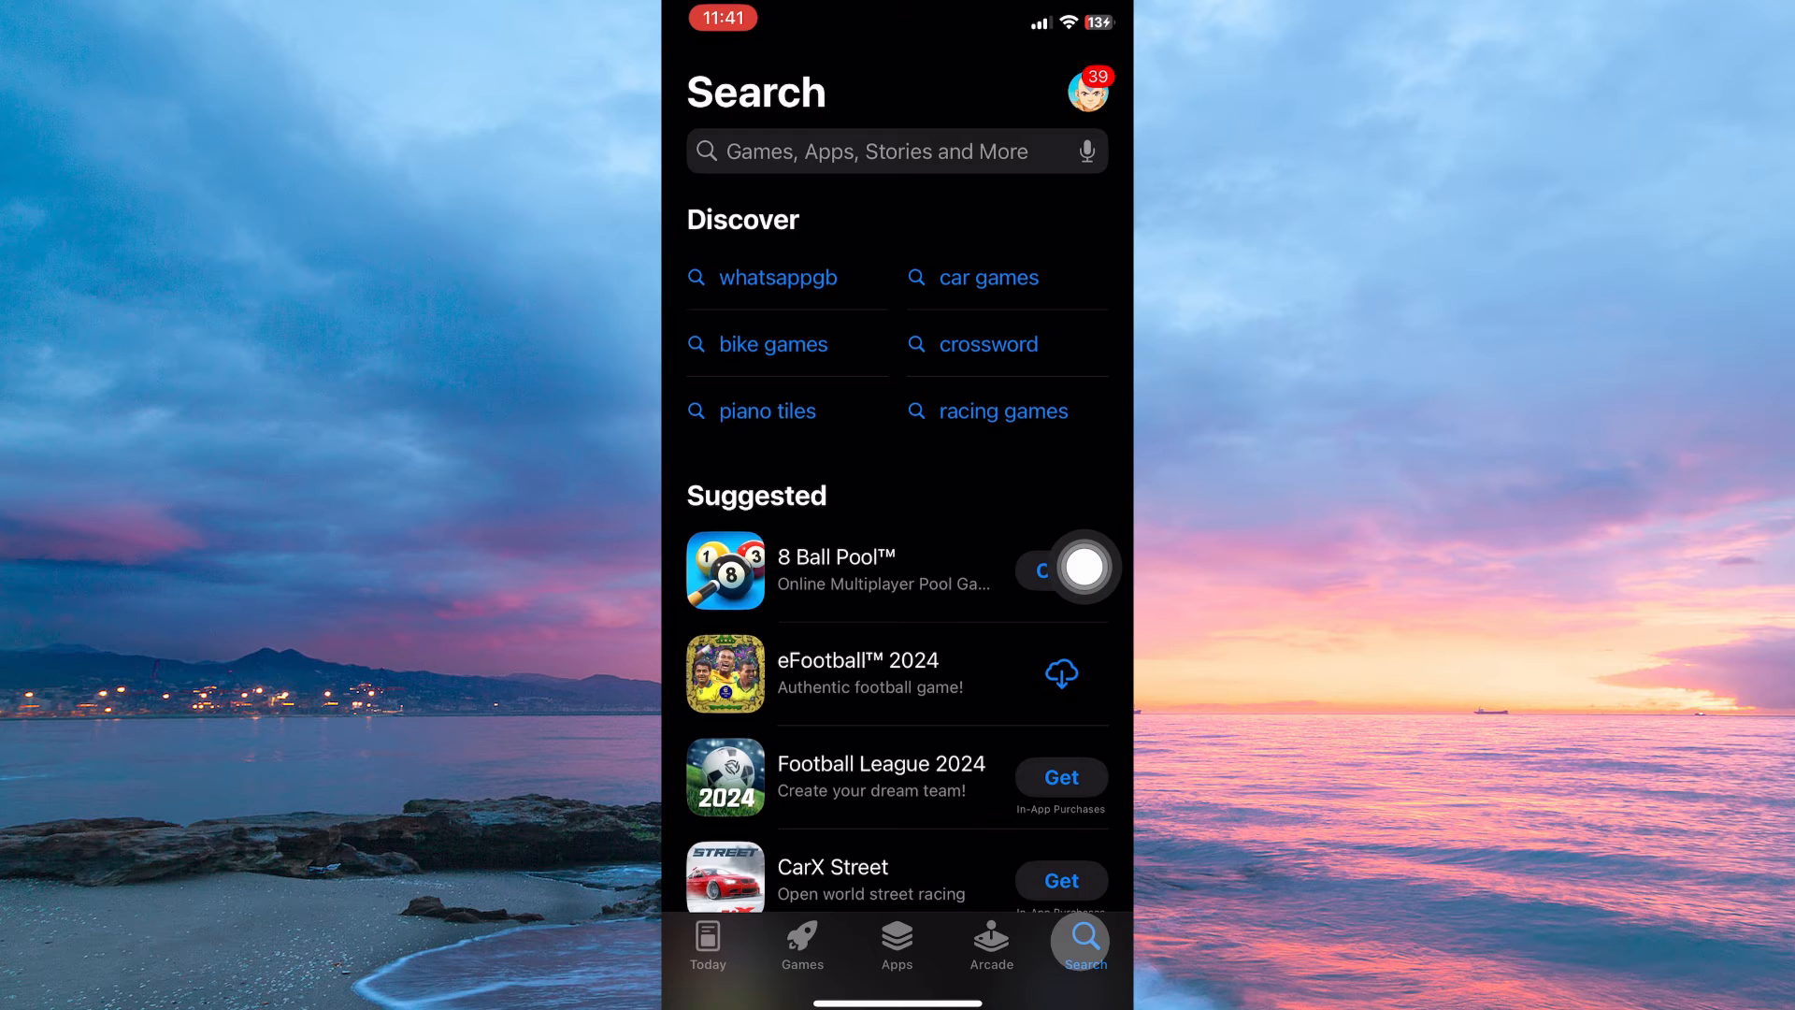
type("messenger lite")
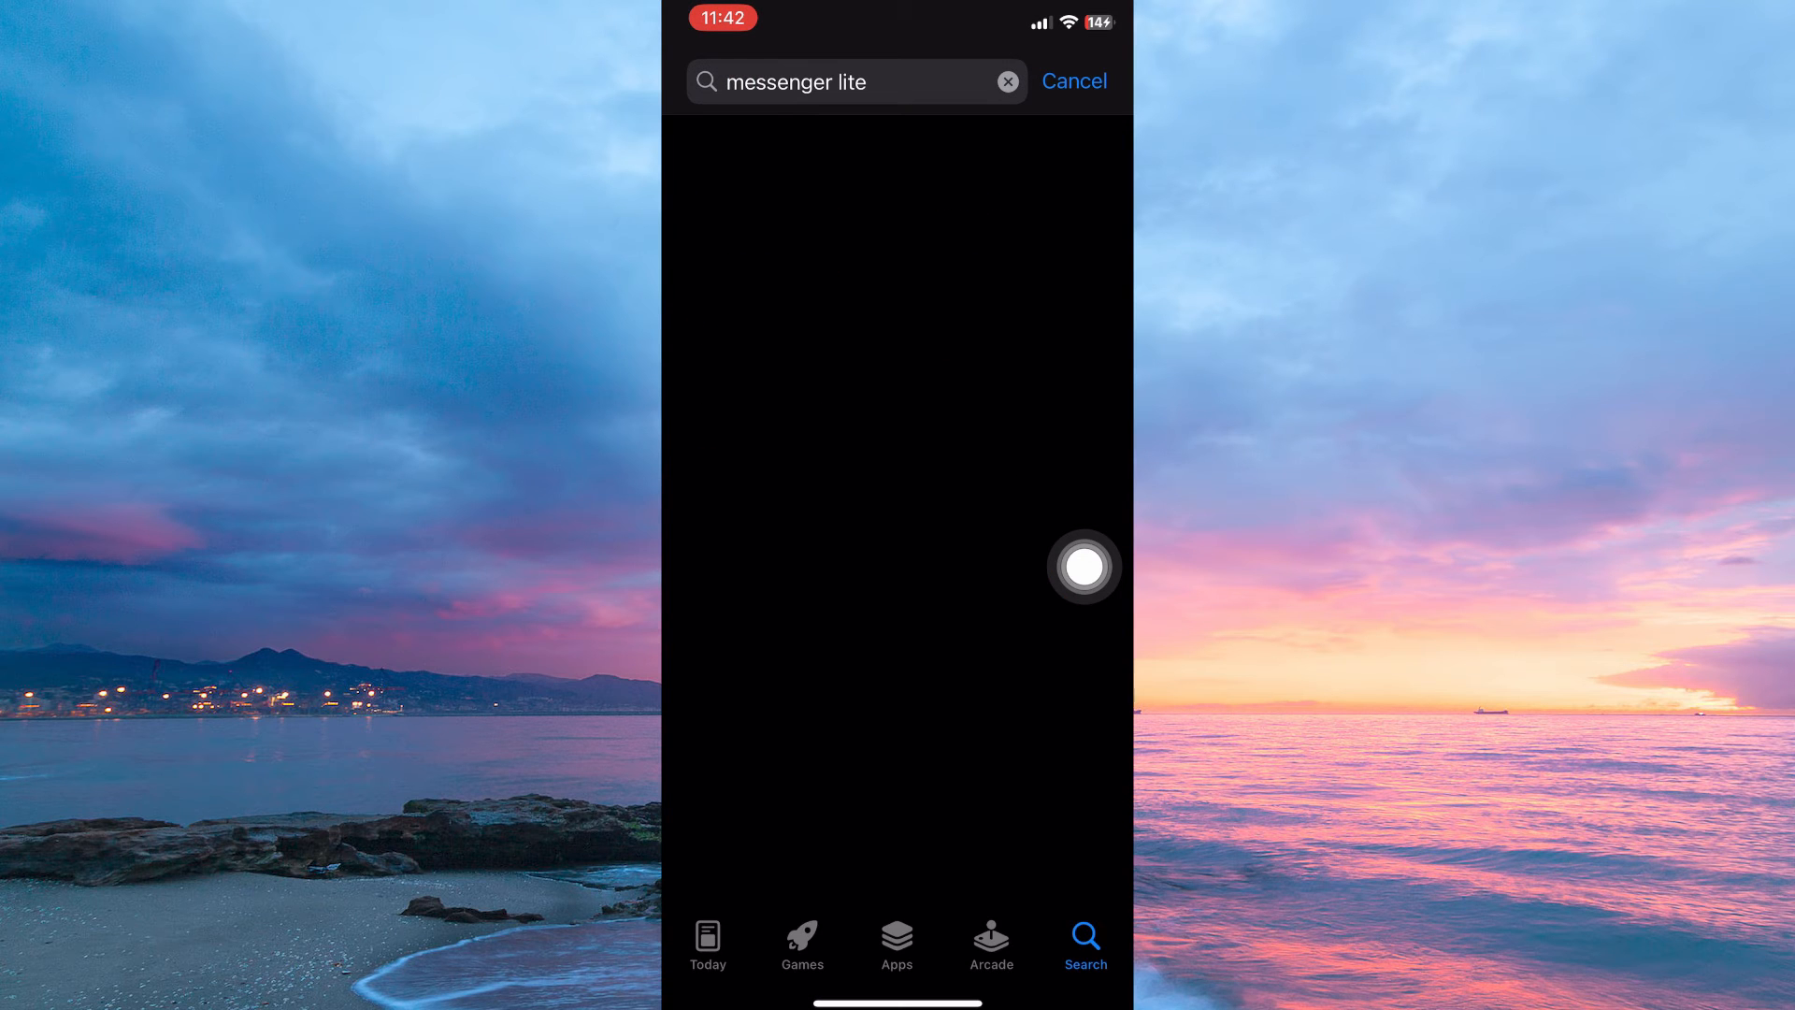